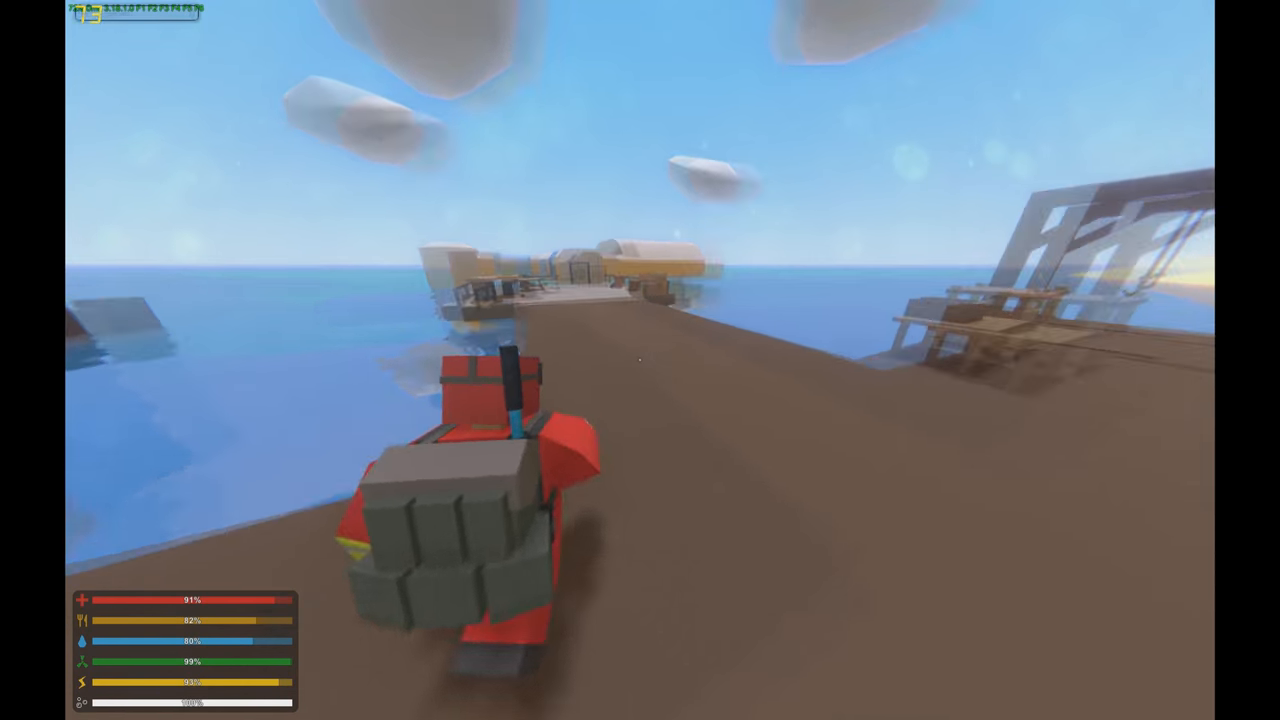
mouse_move(640, 360)
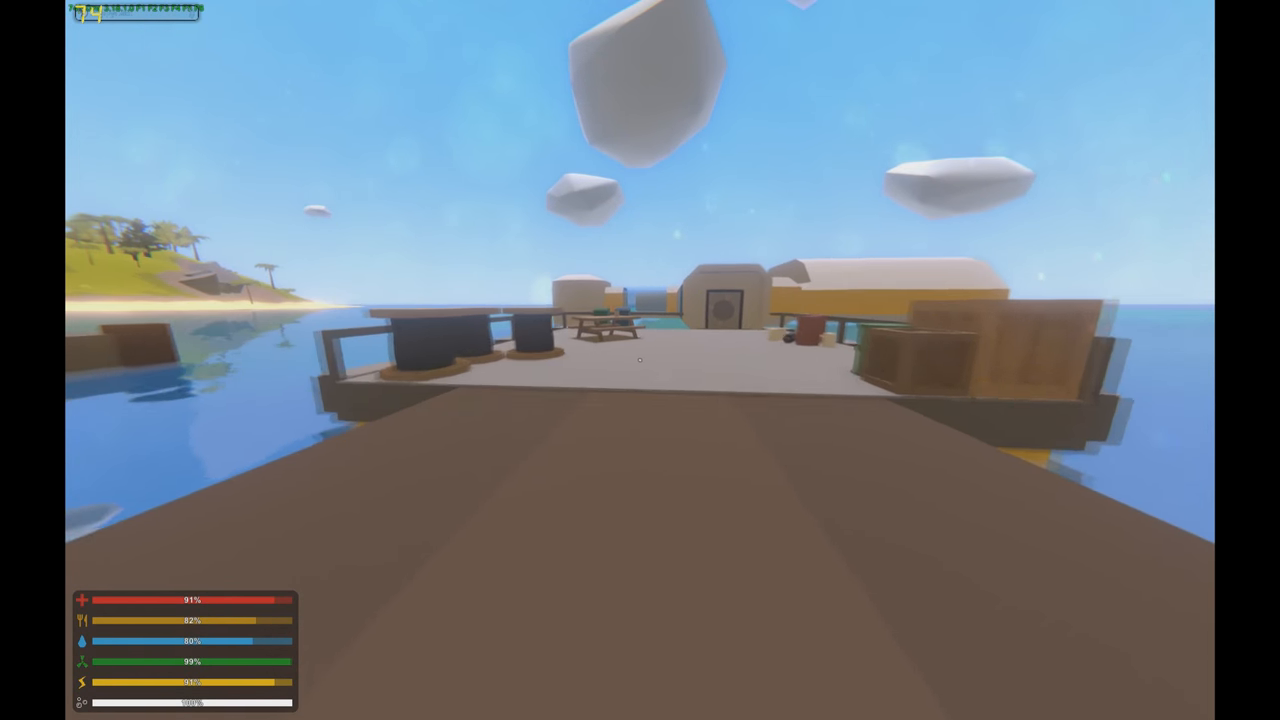
Walk the pier to the offshore dock platform and check its position on the map.
key(m)
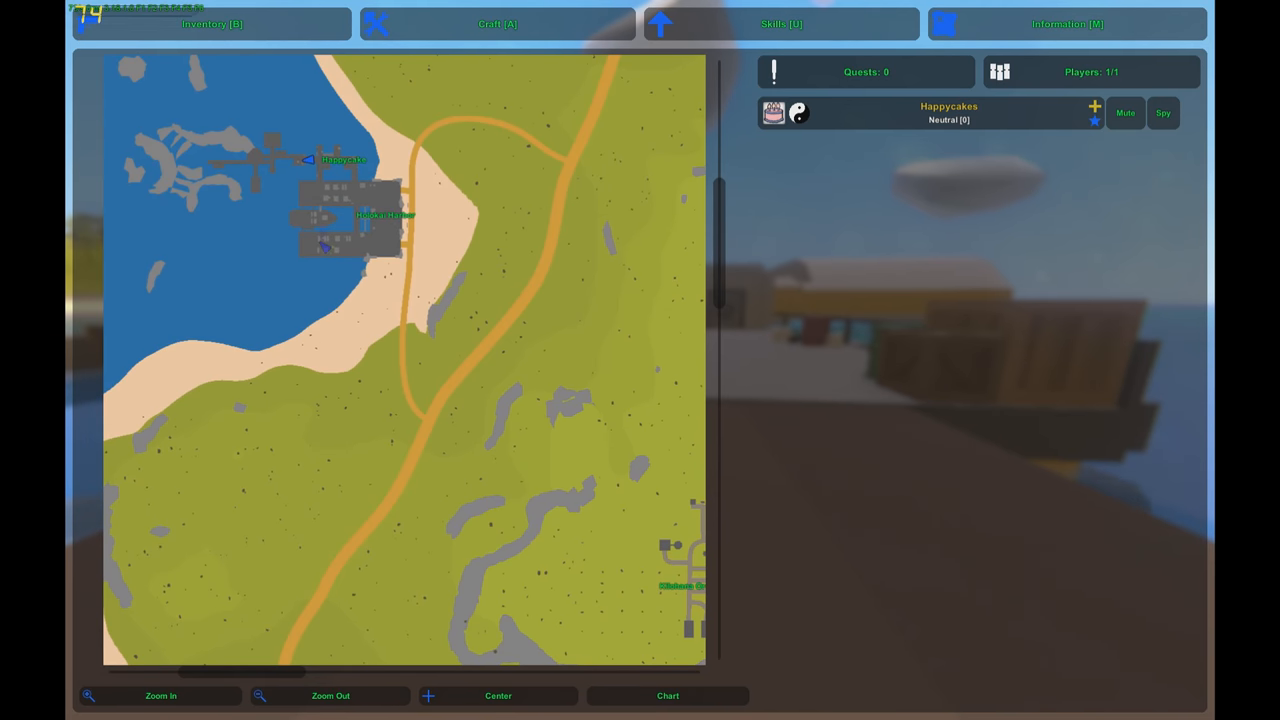
click(165, 696)
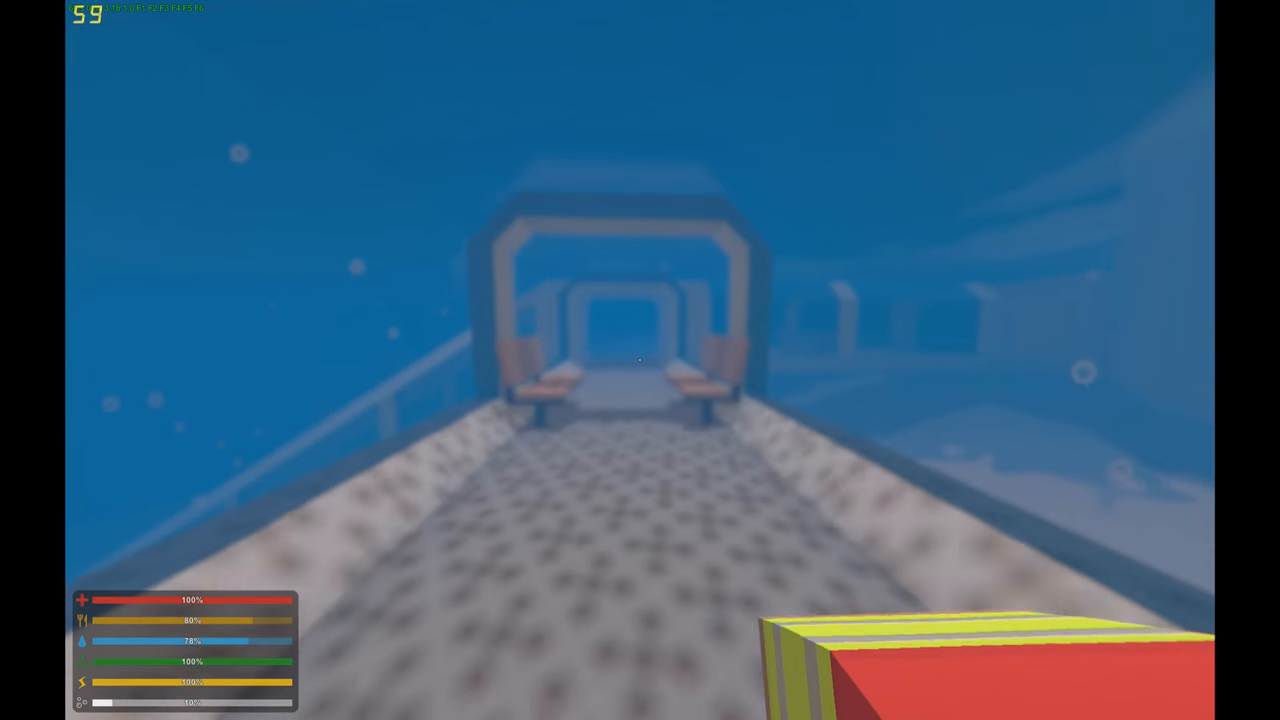
Cross the hazmat zombie's bunker room and continue into the sandy cave passage.
key(w)
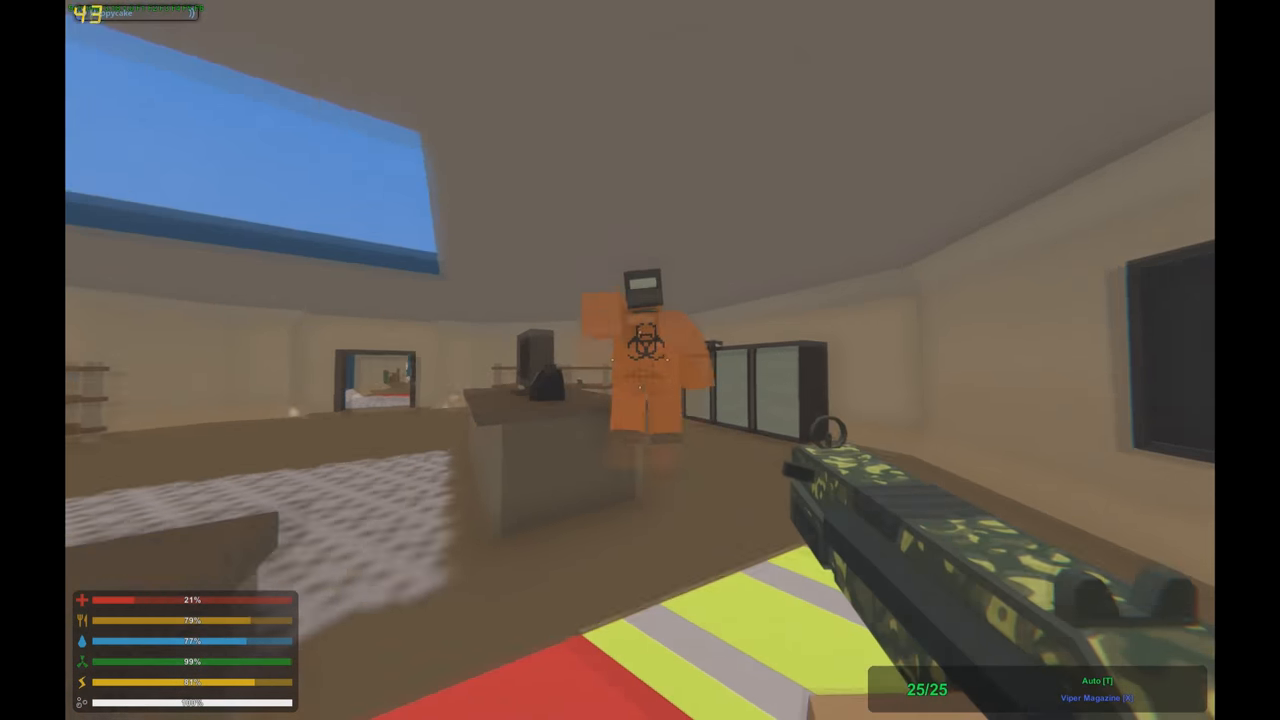
click(640, 360)
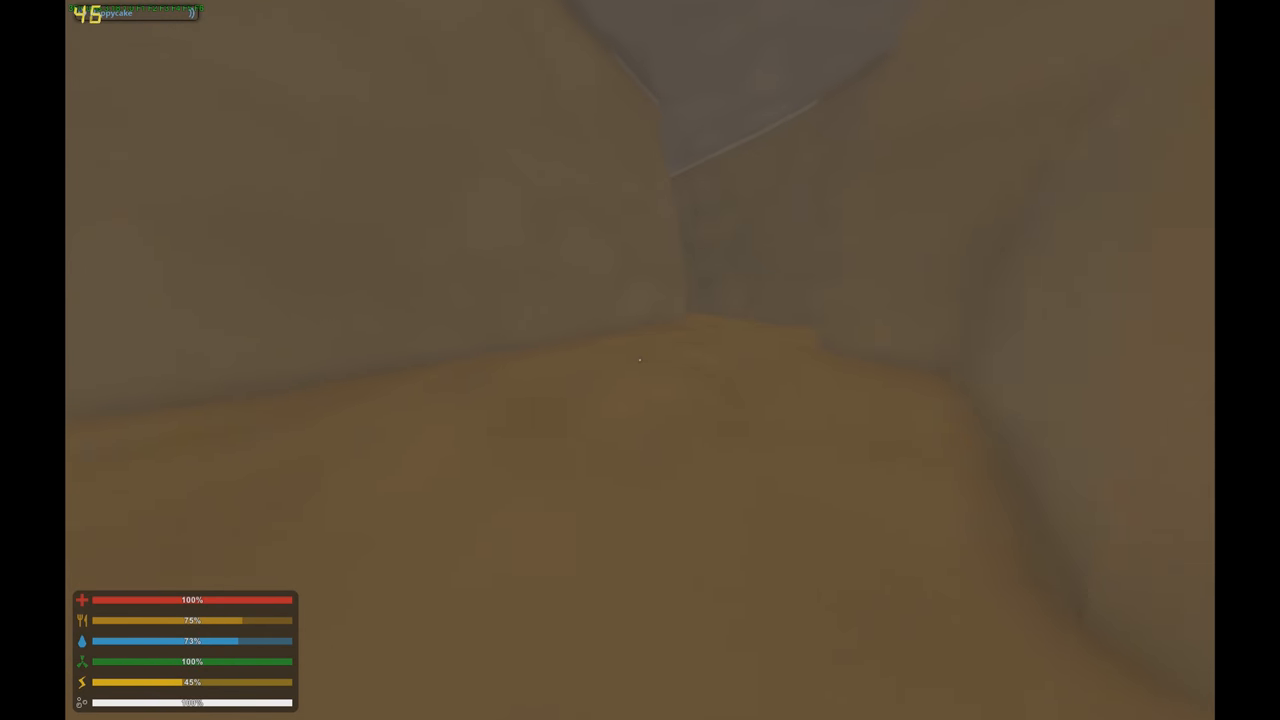
Find the next cave on the full island map, then explore its interior in night vision.
key(m)
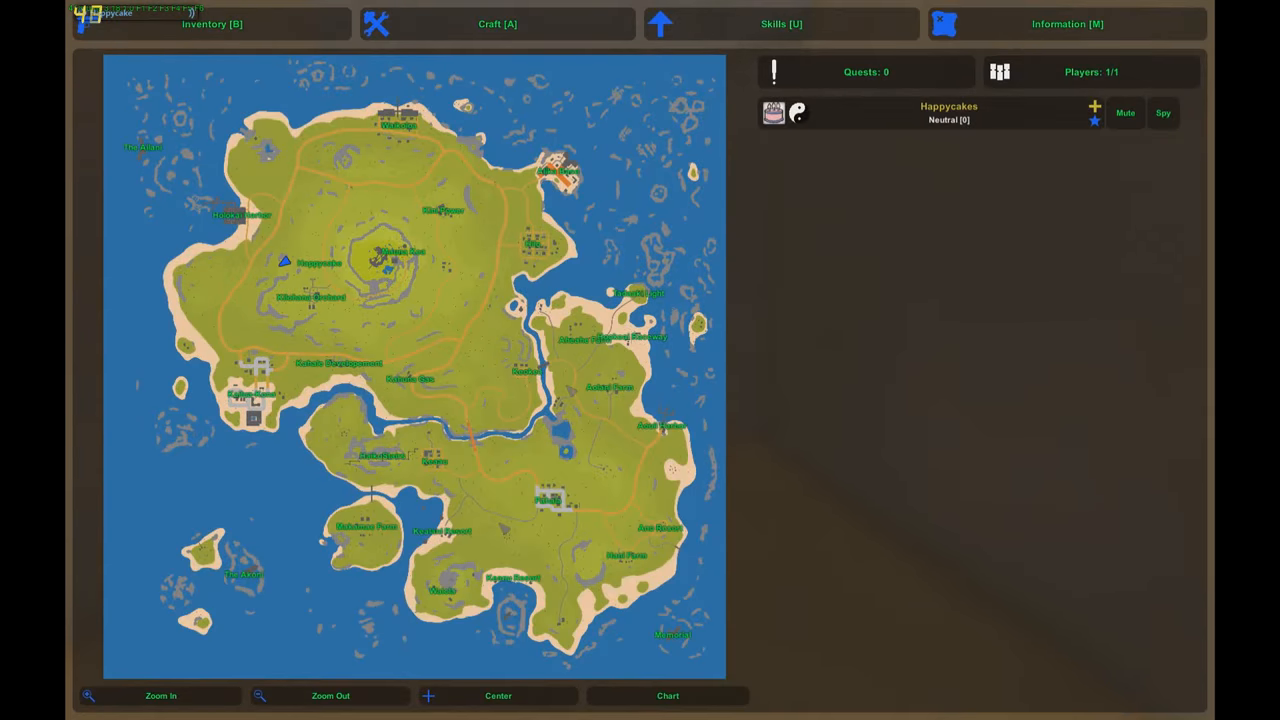
click(165, 696)
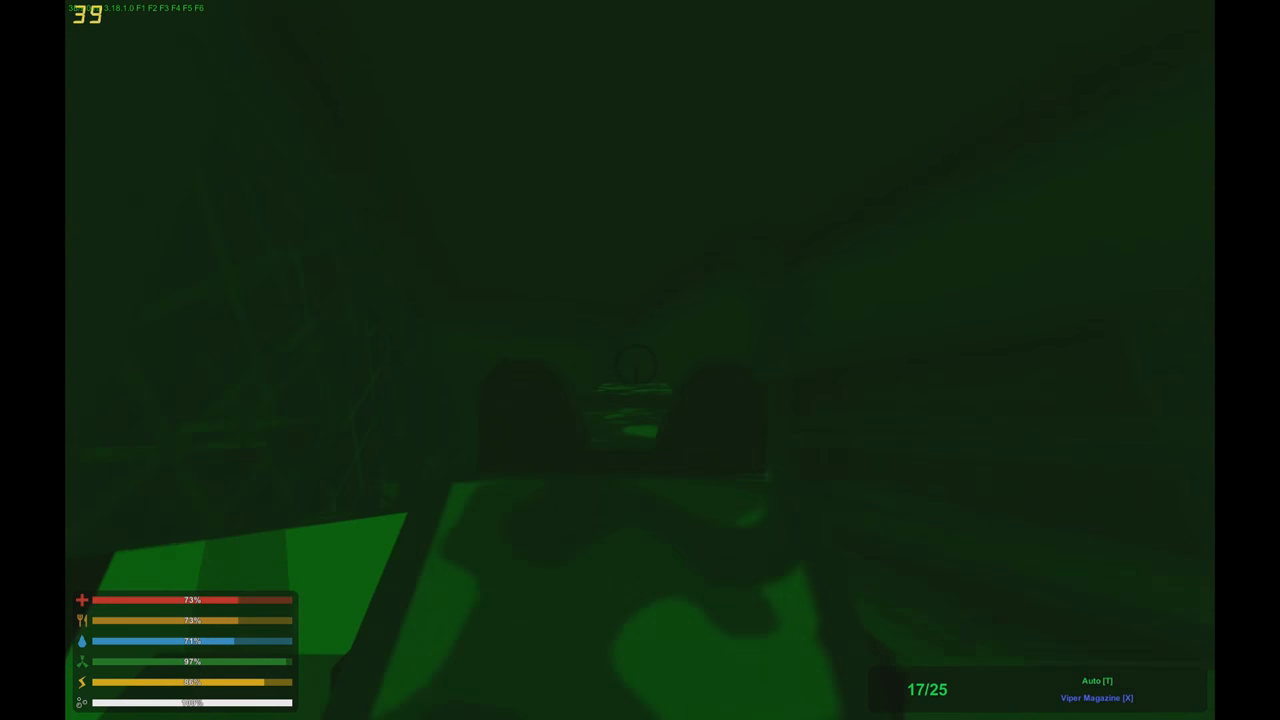
Walk through the sandy cave to its daylight exit and show the cave's map location.
click(638, 360)
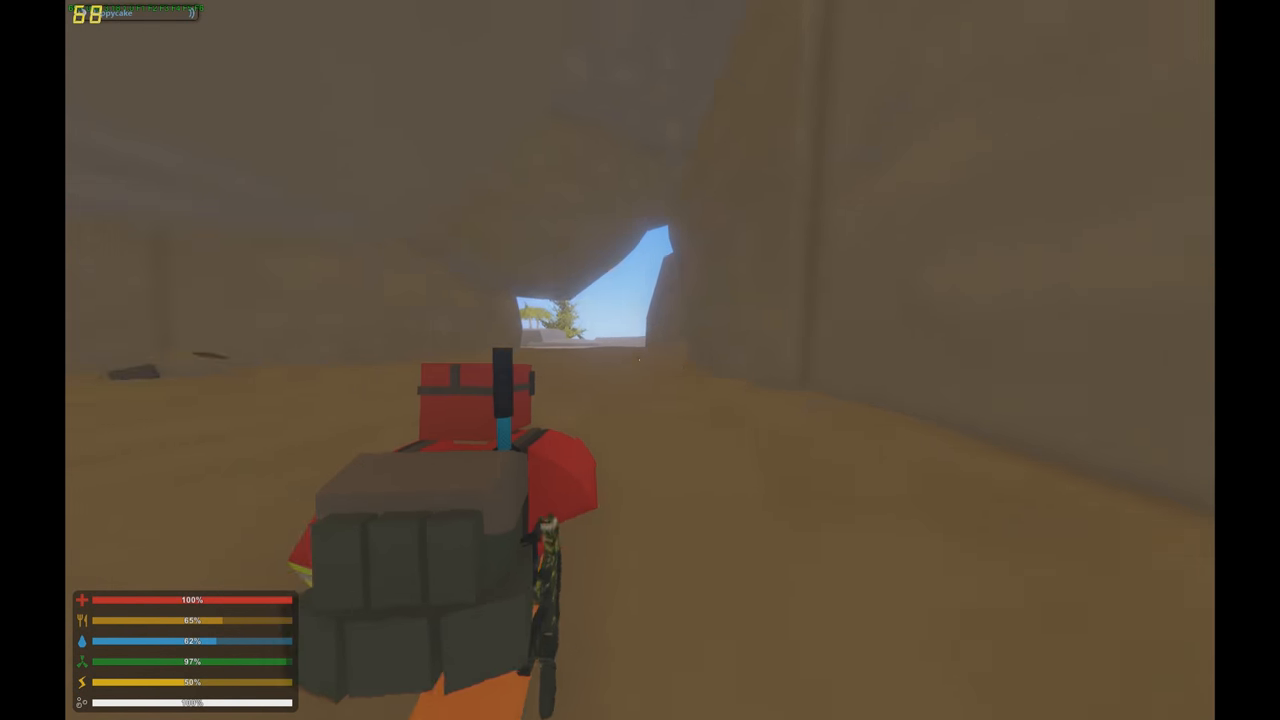
key(m)
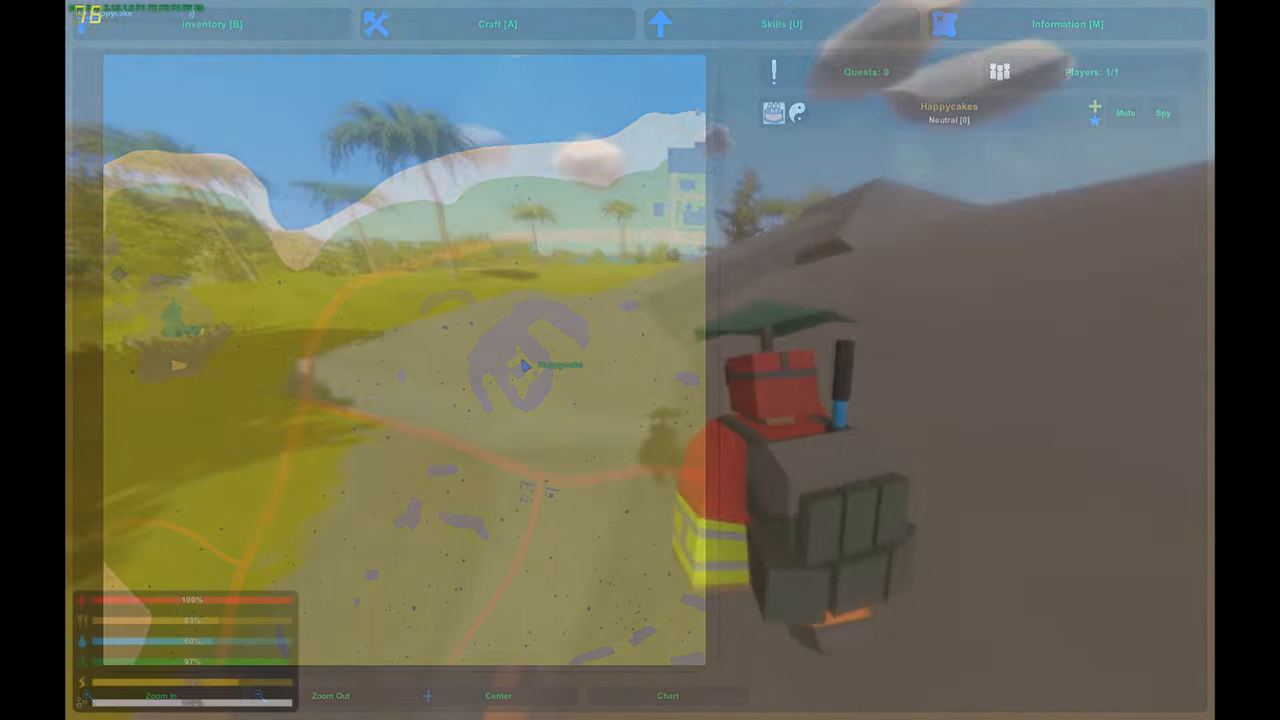
Display the Alicepack, Coastguard Top, Biohazard Bottom and both rifles in the inventory.
click(210, 26)
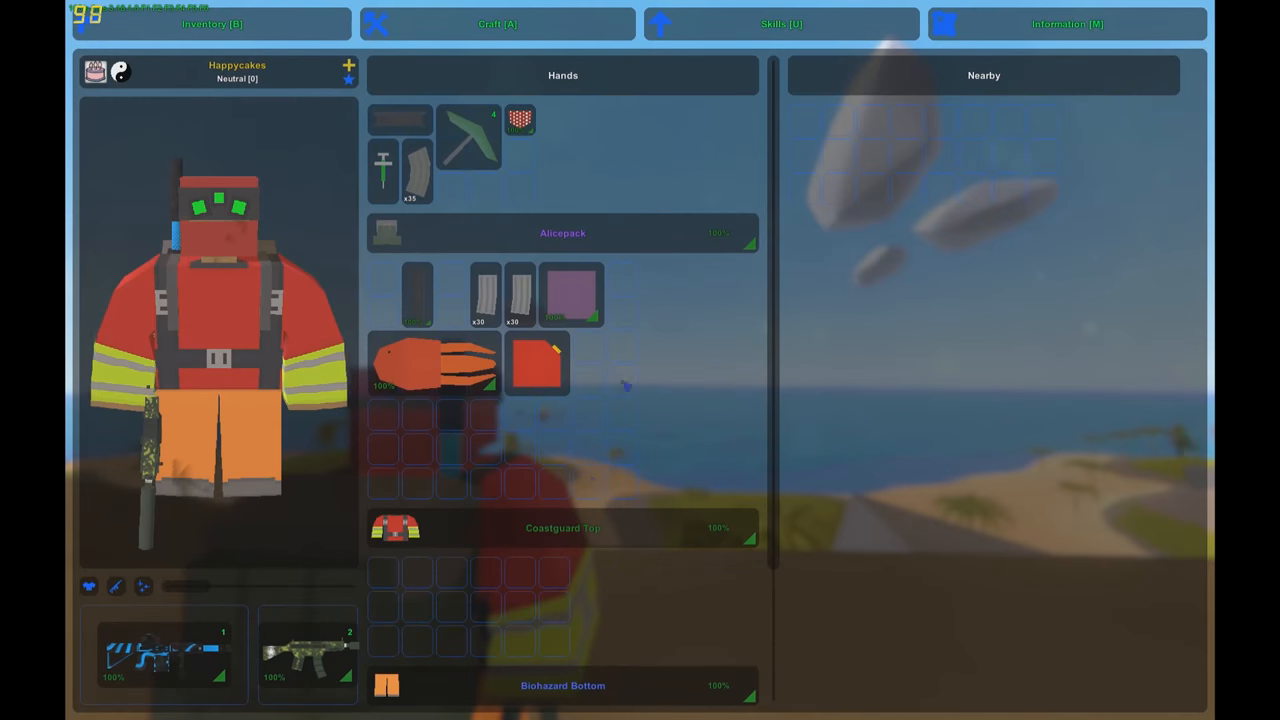
Close the map and cross the foggy sandy hillside toward the next cave.
click(1073, 25)
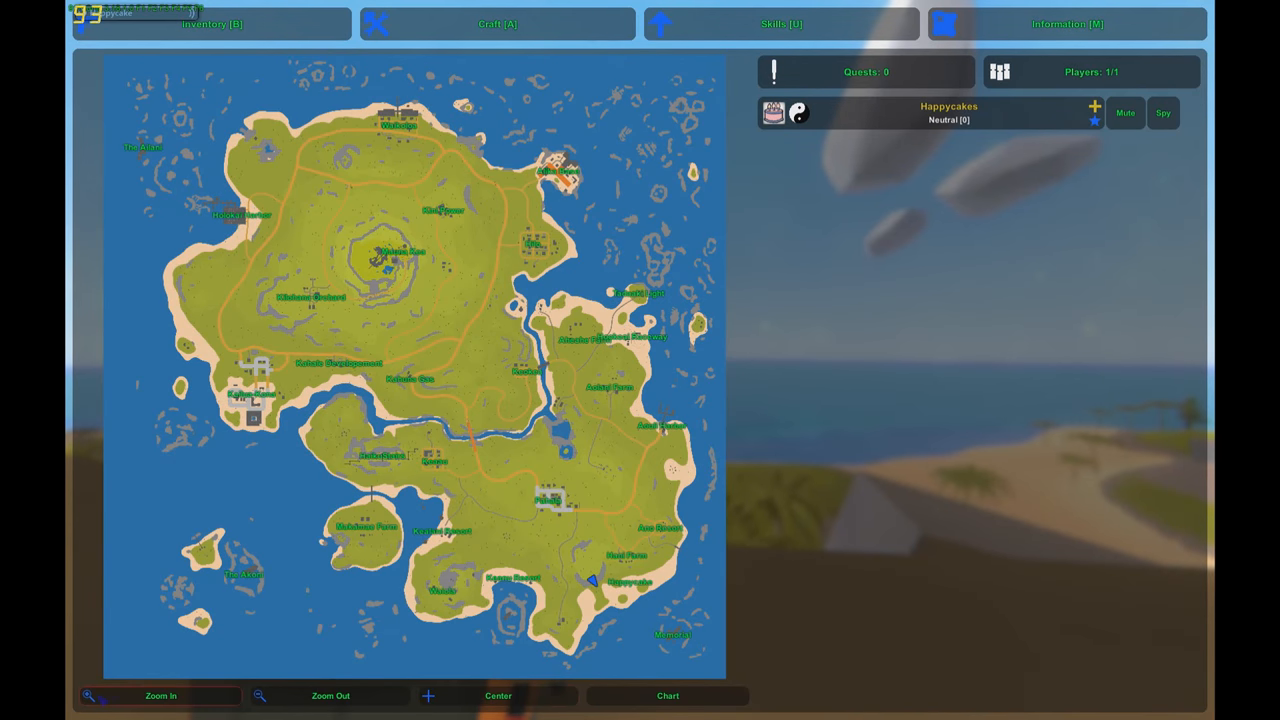
click(160, 695)
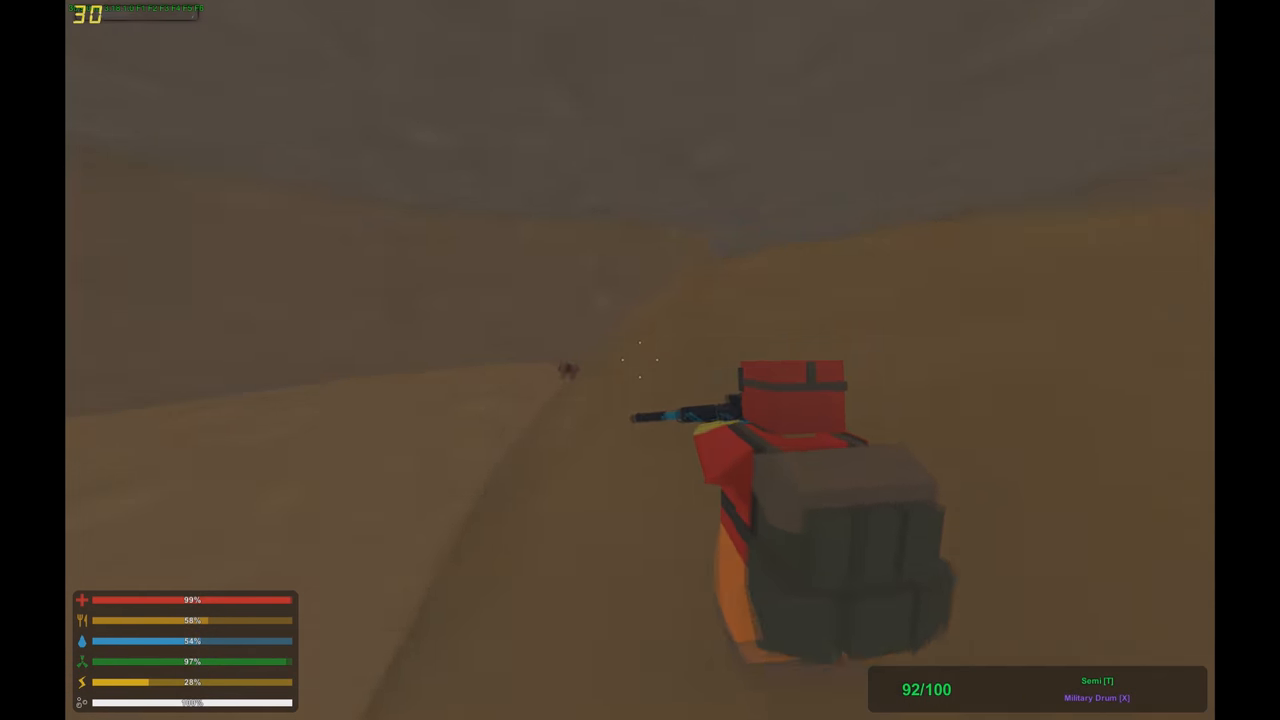
Pass through the dark cave in night vision and emerge onto the grassy, tree-lined surface.
click(640, 360)
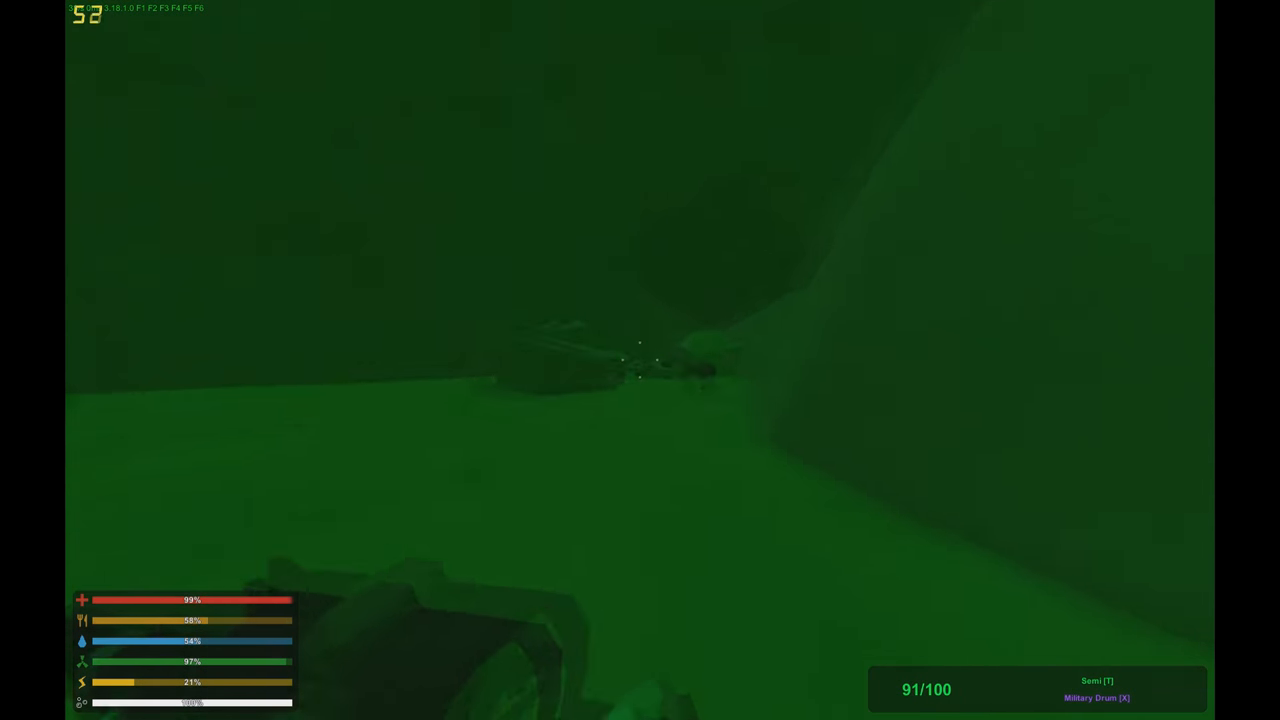
click(640, 360)
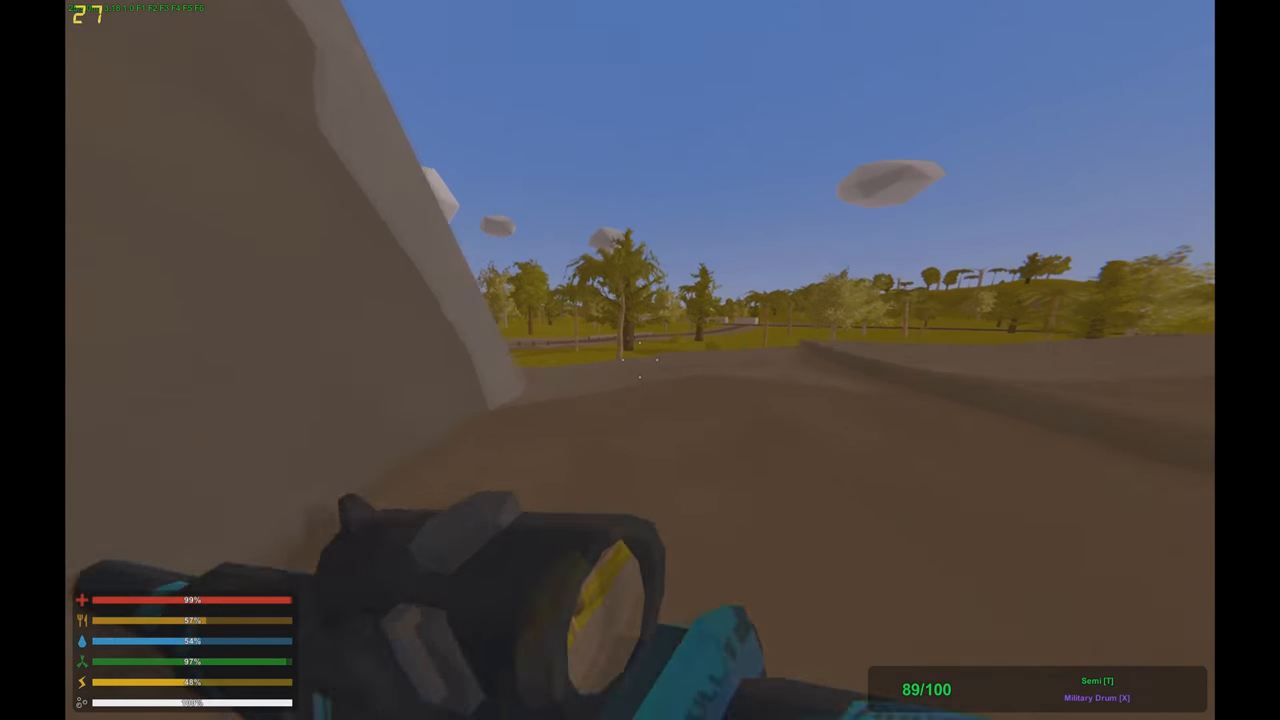
Switch to third-person view and enter the reddish rock cave where a zombie waits.
key(m)
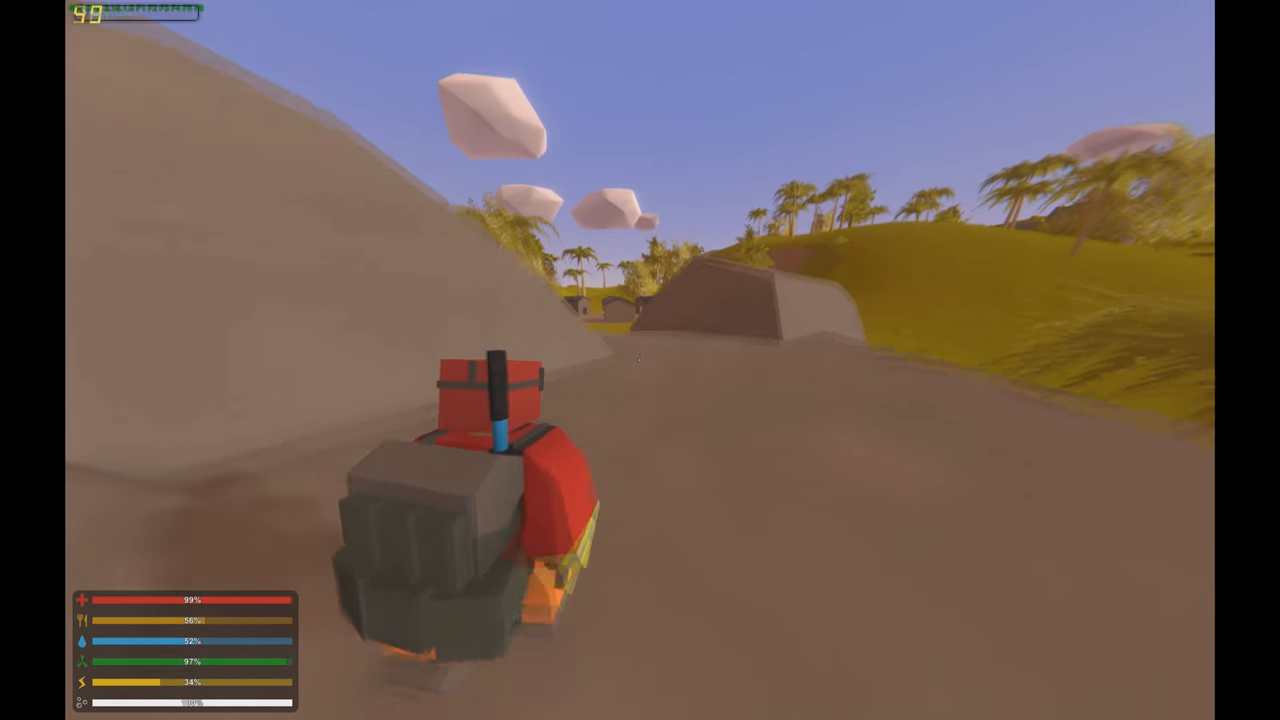
key(M)
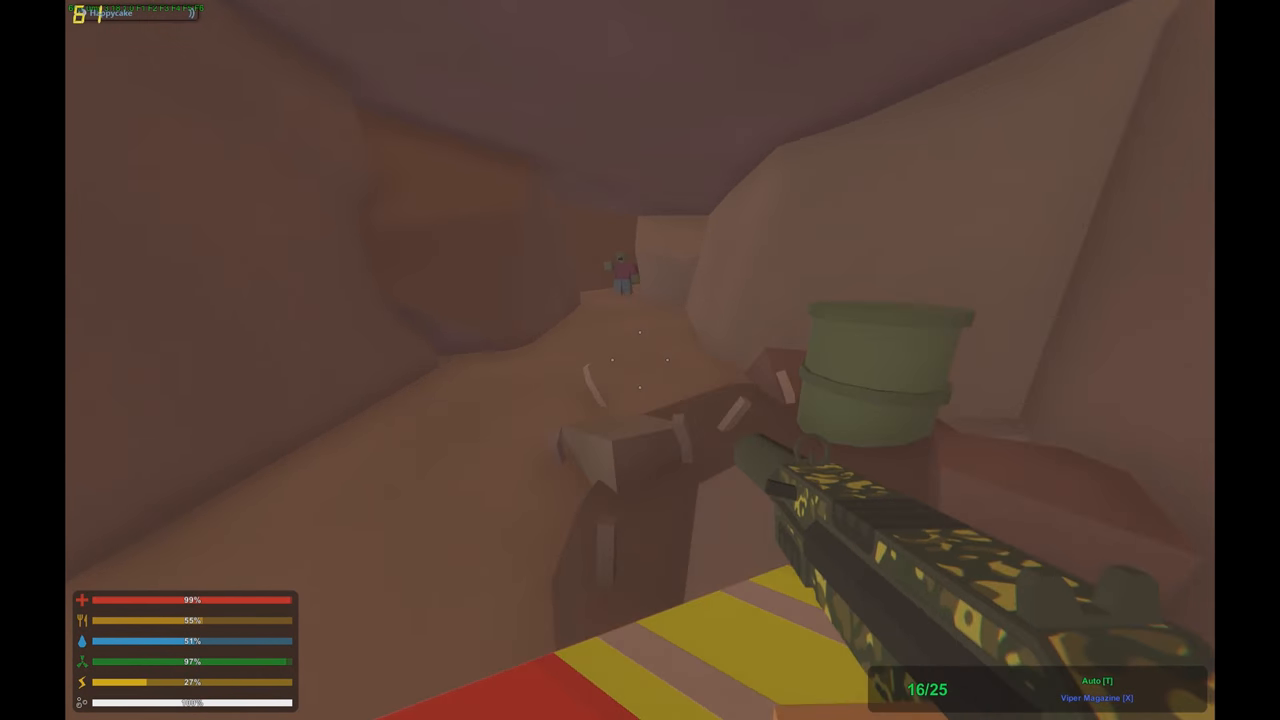
Push deeper into the reddish cave until the floor loot and tent come into view.
click(630, 360)
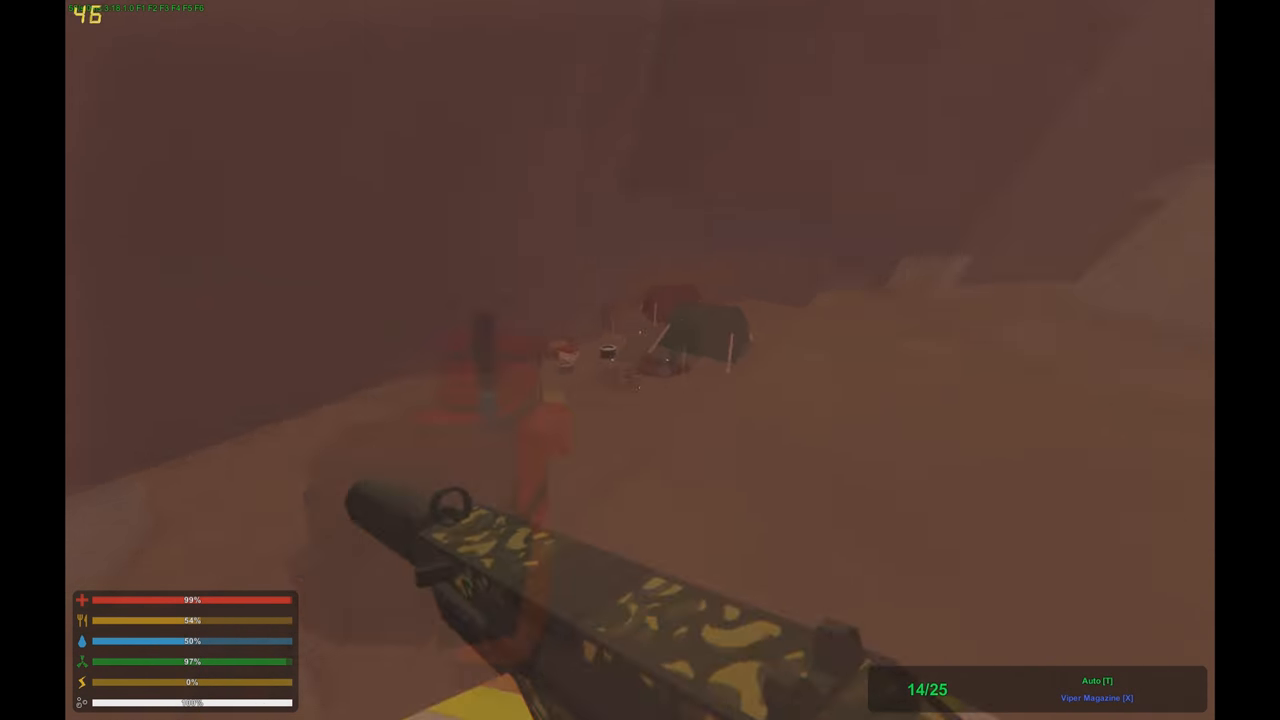
Explore the crate-filled cave to the sandy camp and show its north-coast map position.
key(m)
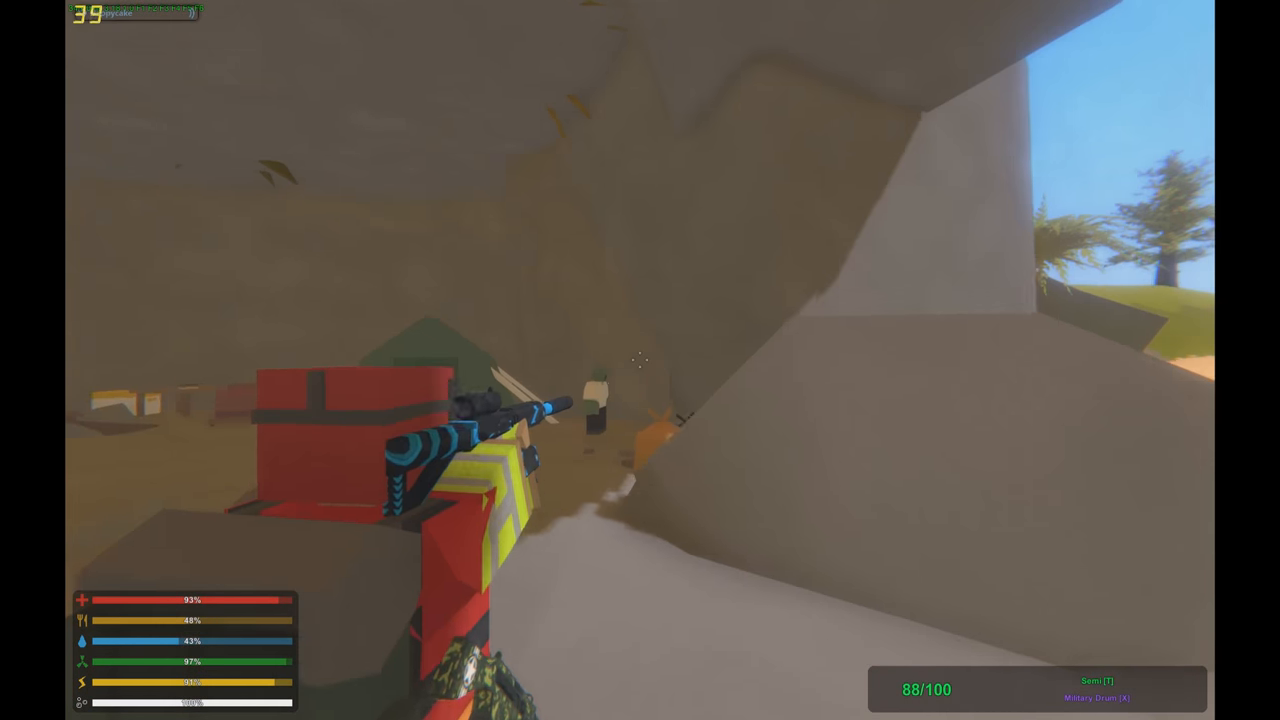
click(640, 360)
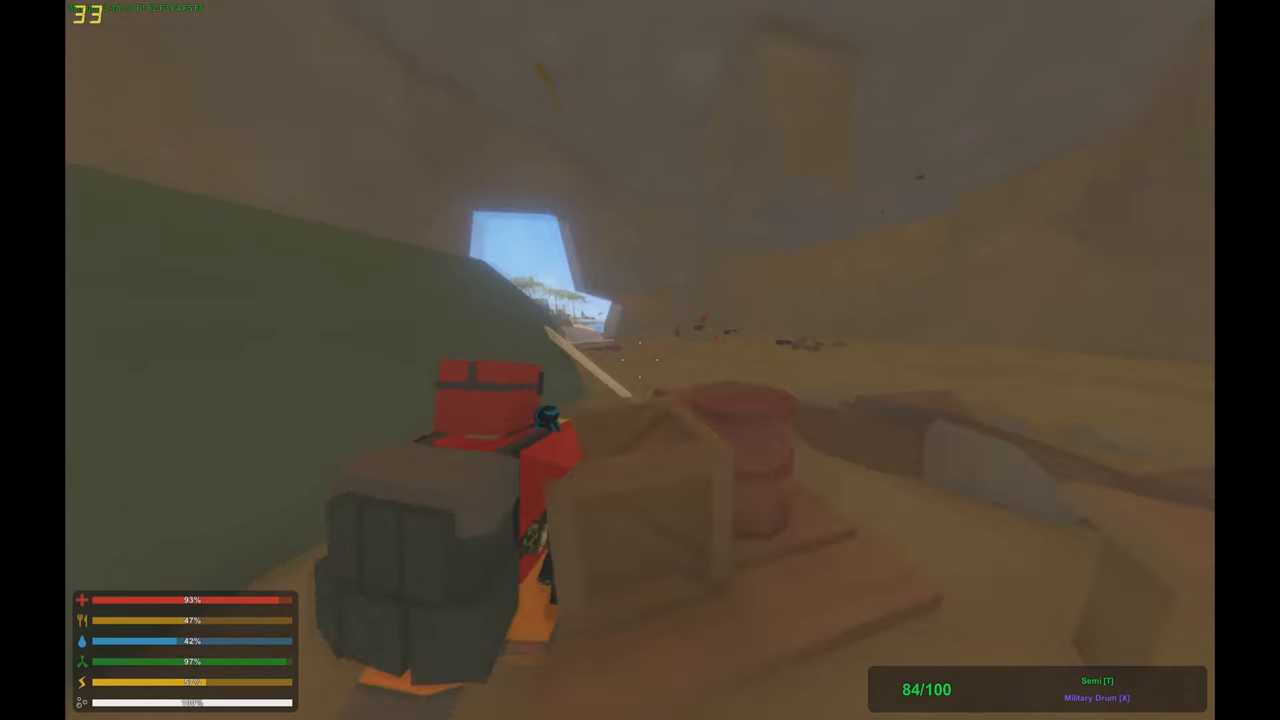
key(m)
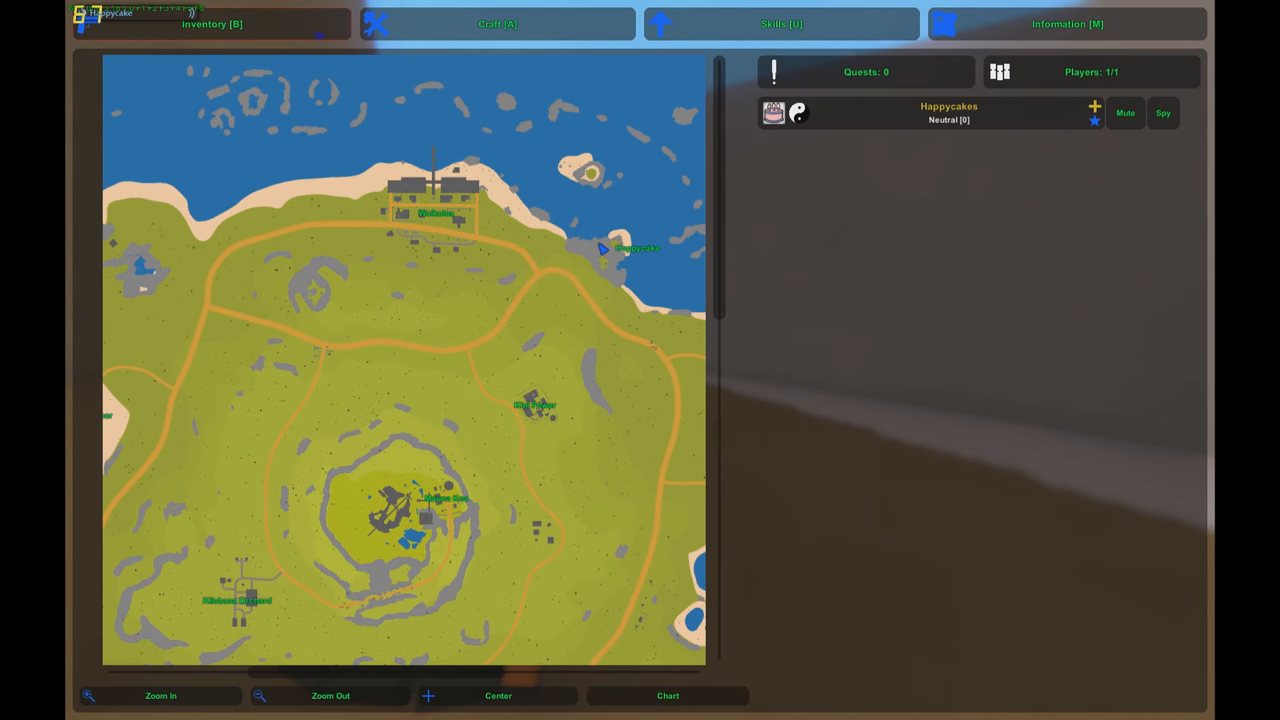